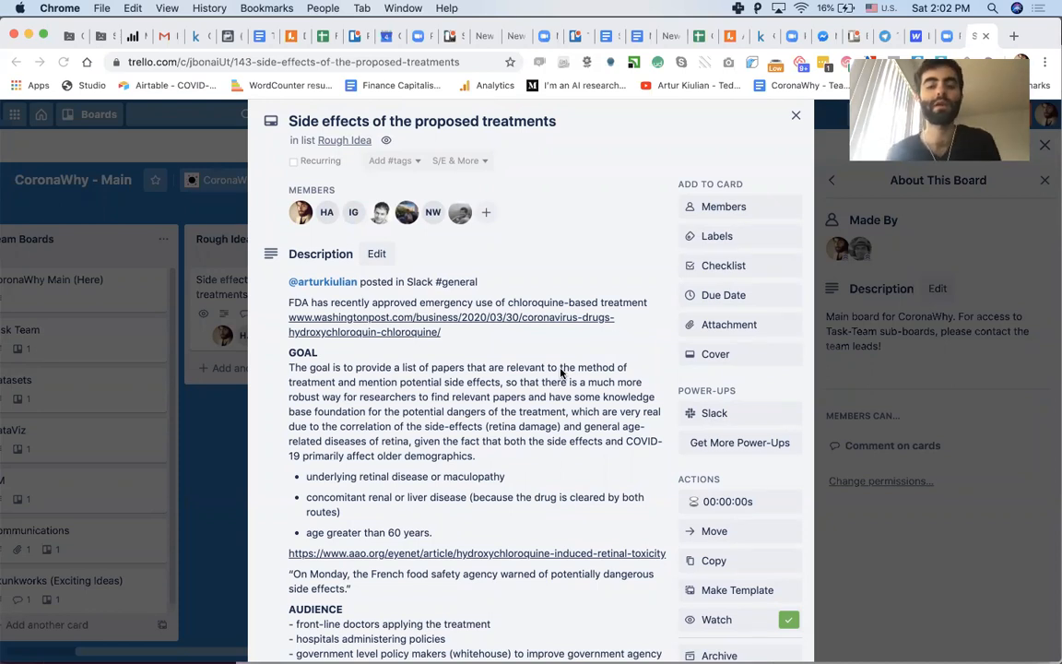
pyautogui.scroll(-3)
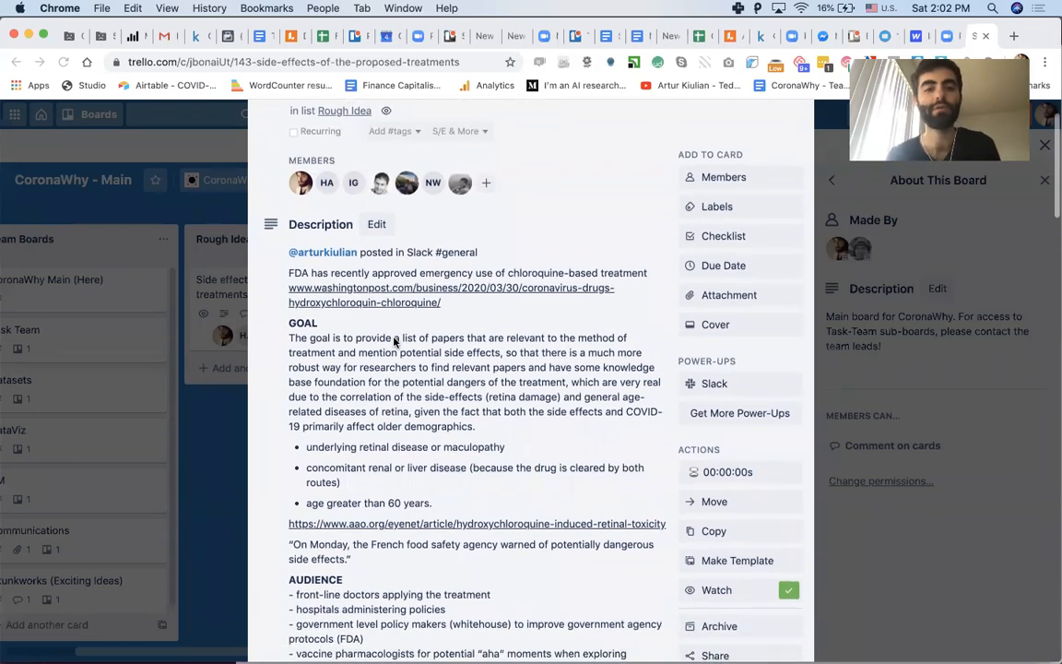
pyautogui.scroll(3)
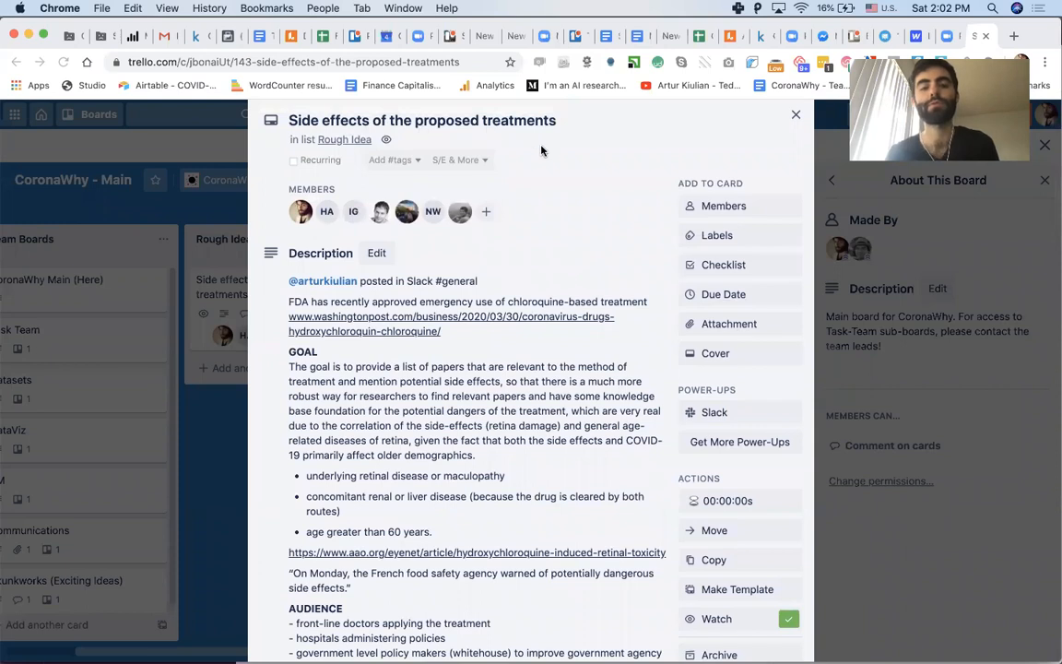
pyautogui.scroll(-3)
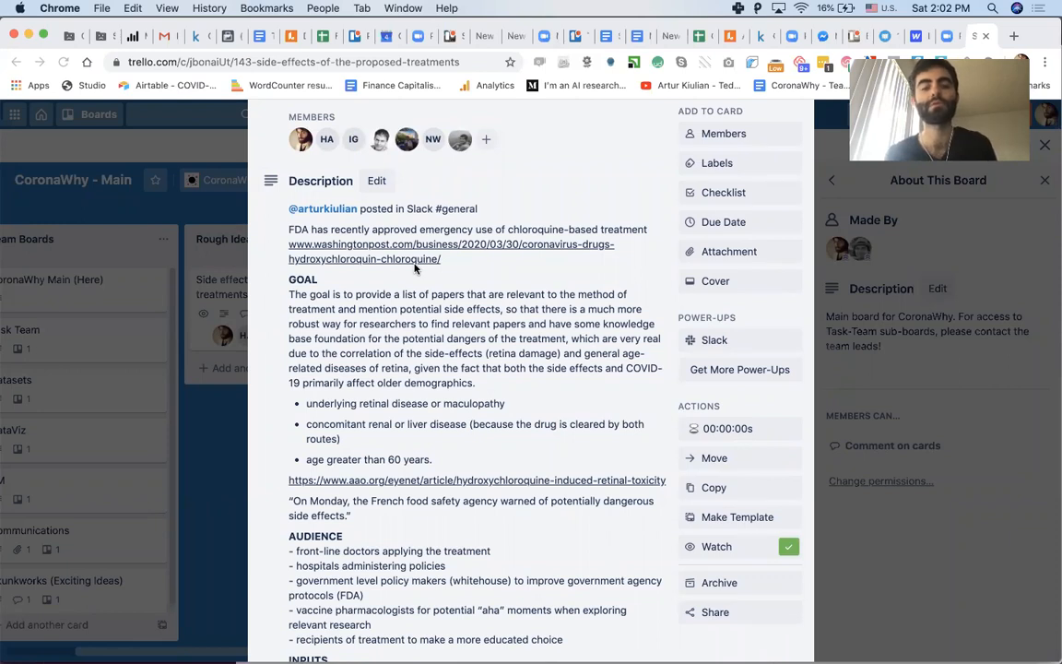
pyautogui.scroll(-3)
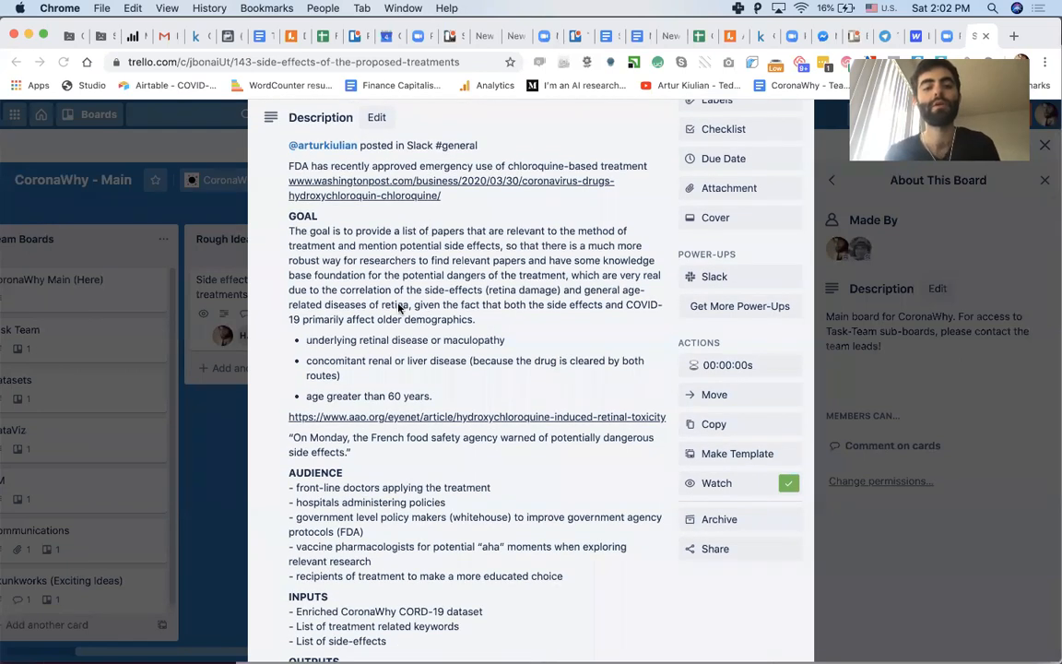
pyautogui.scroll(-3)
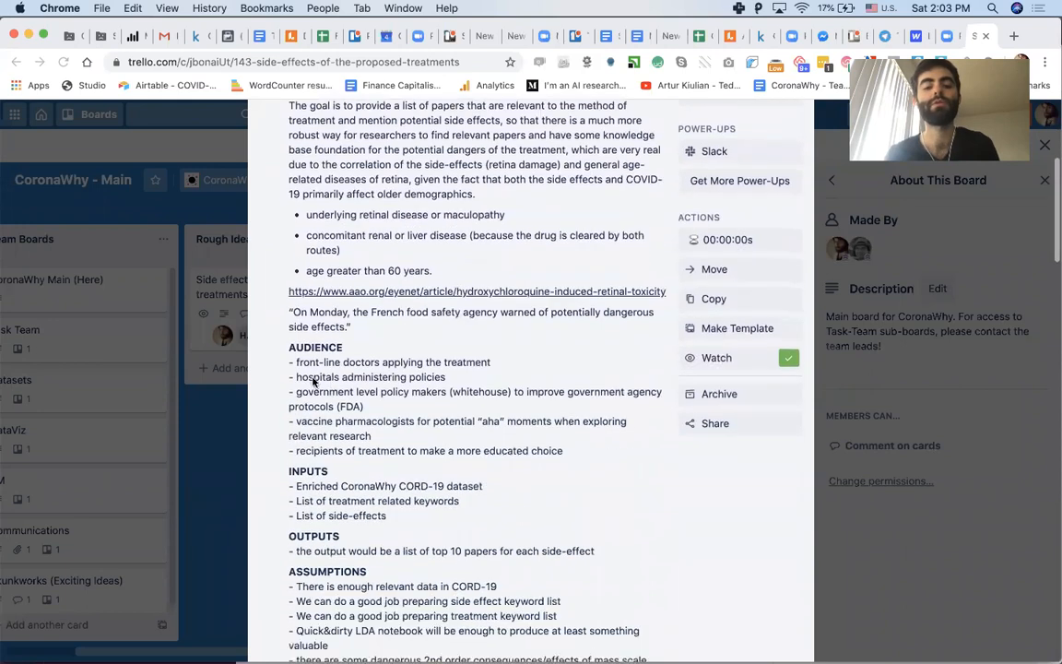
pyautogui.scroll(-3)
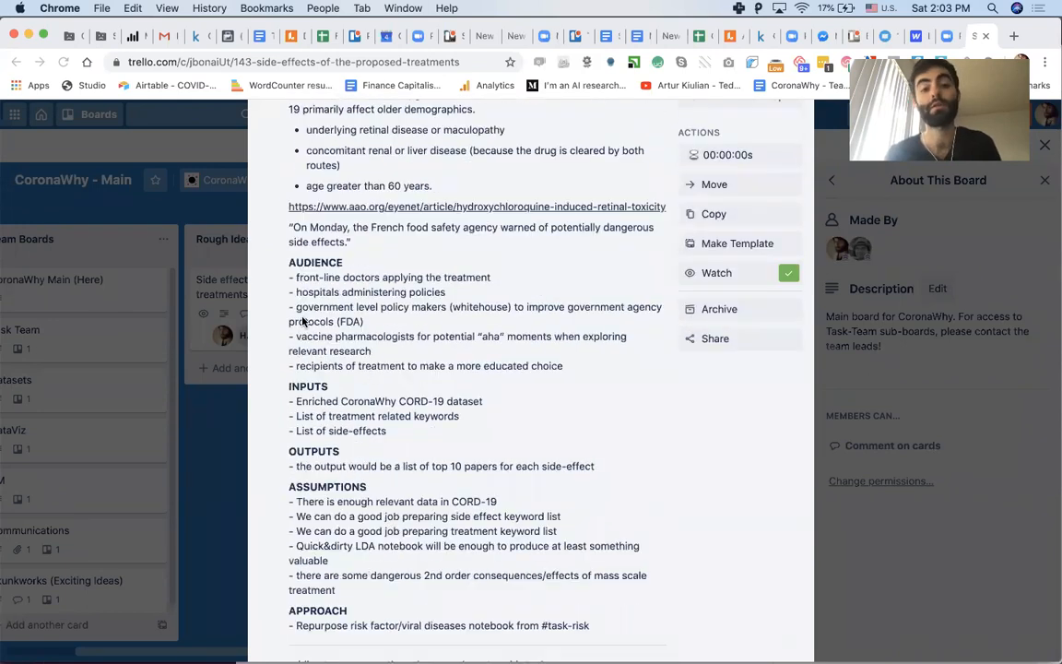
pyautogui.moveTo(505, 310)
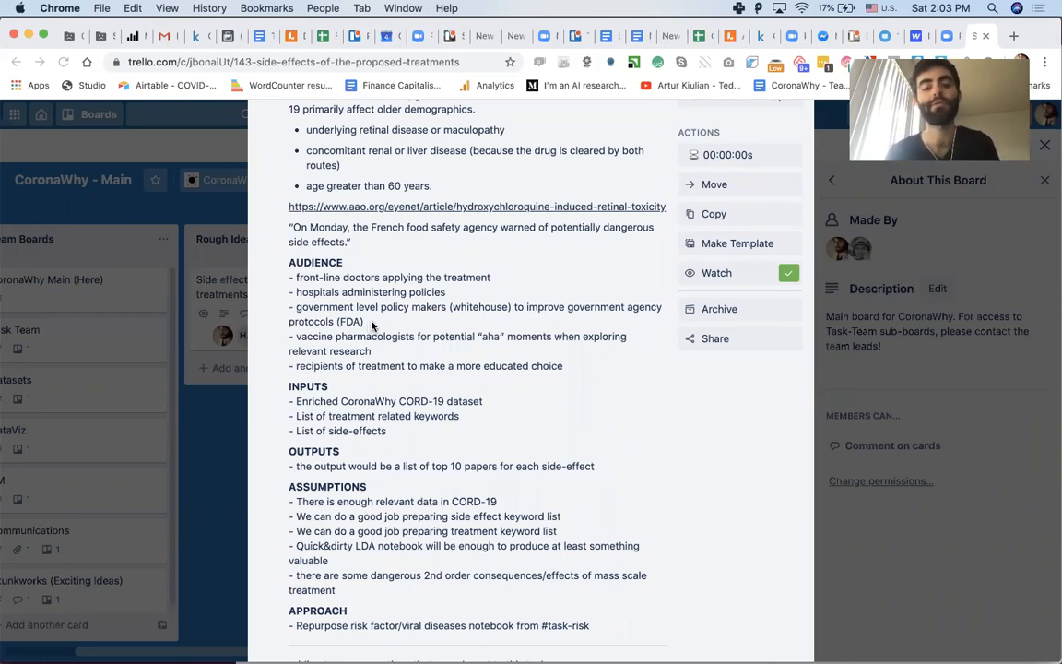
pyautogui.scroll(-3)
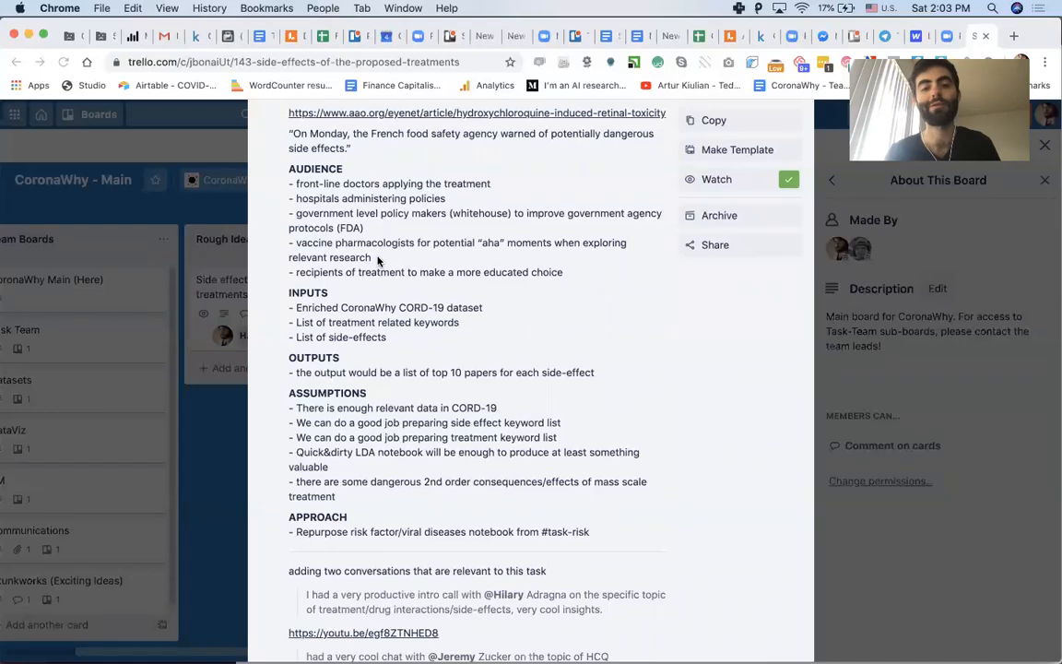
pyautogui.moveTo(383, 243)
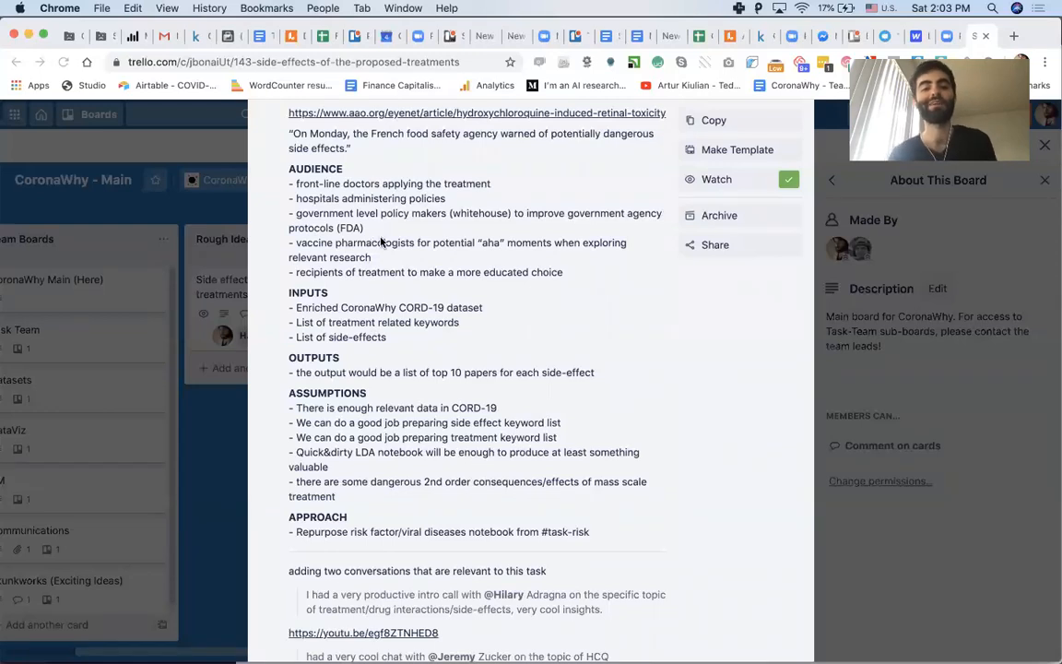
pyautogui.scroll(-3)
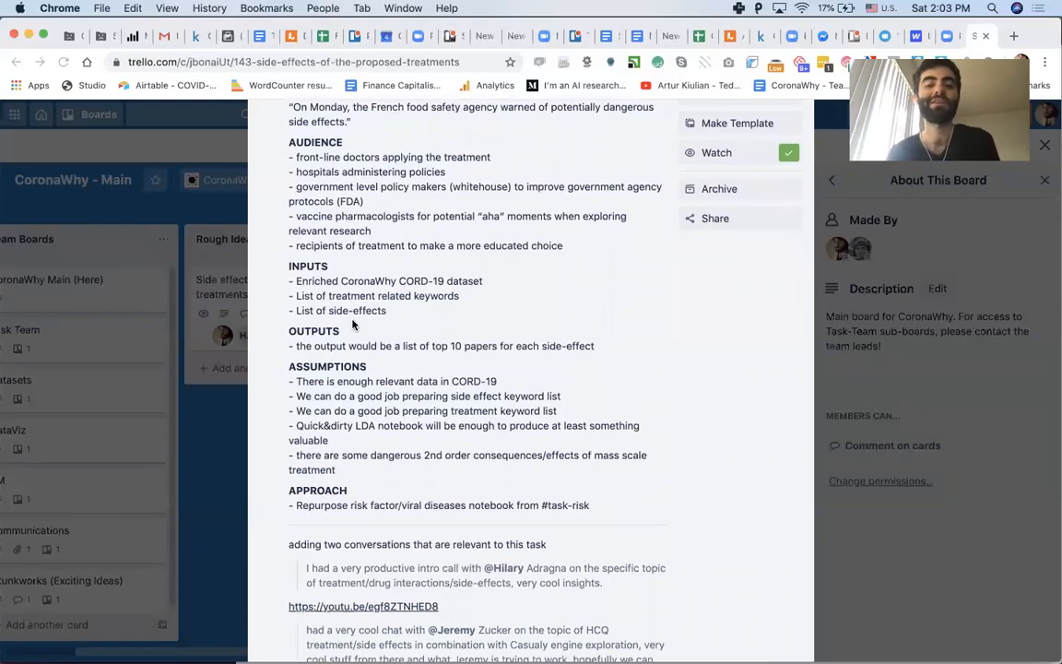
pyautogui.scroll(-3)
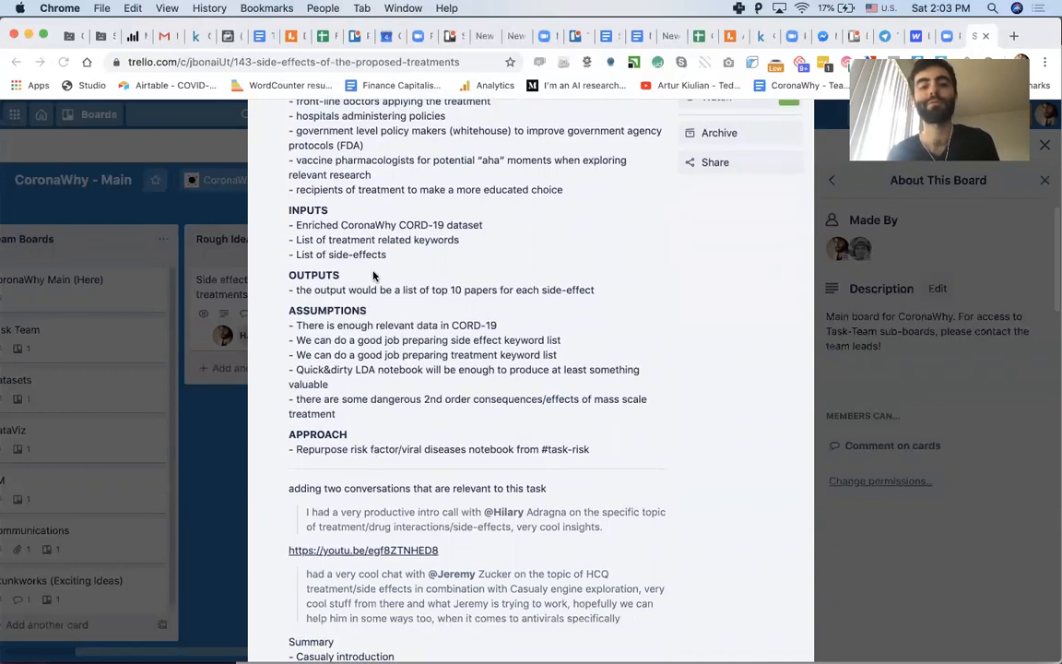
pyautogui.moveTo(396, 315)
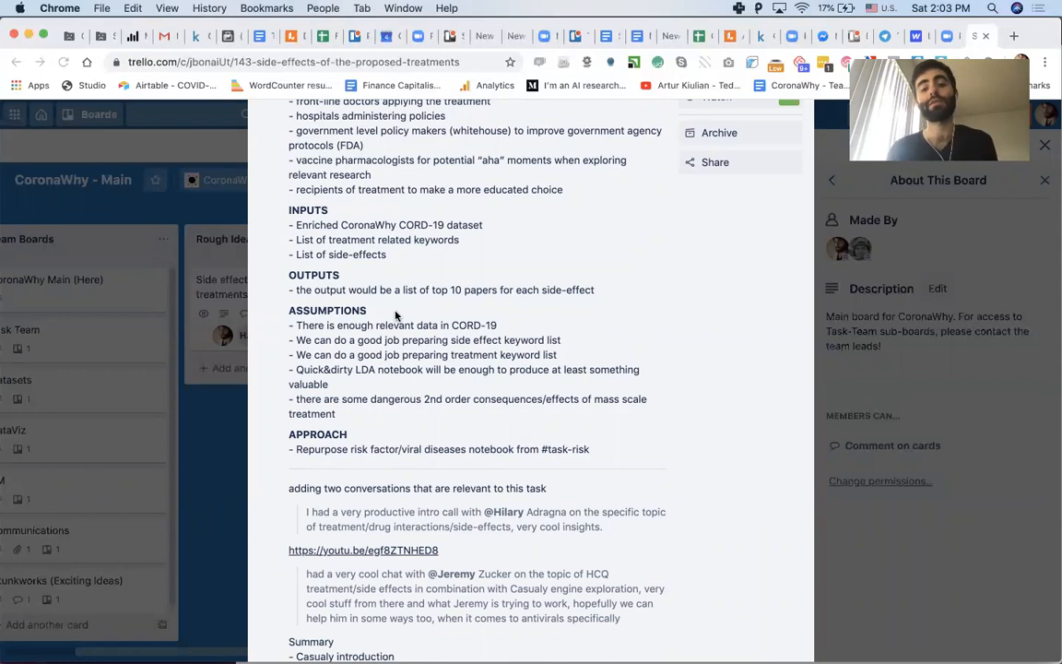
pyautogui.moveTo(592, 176)
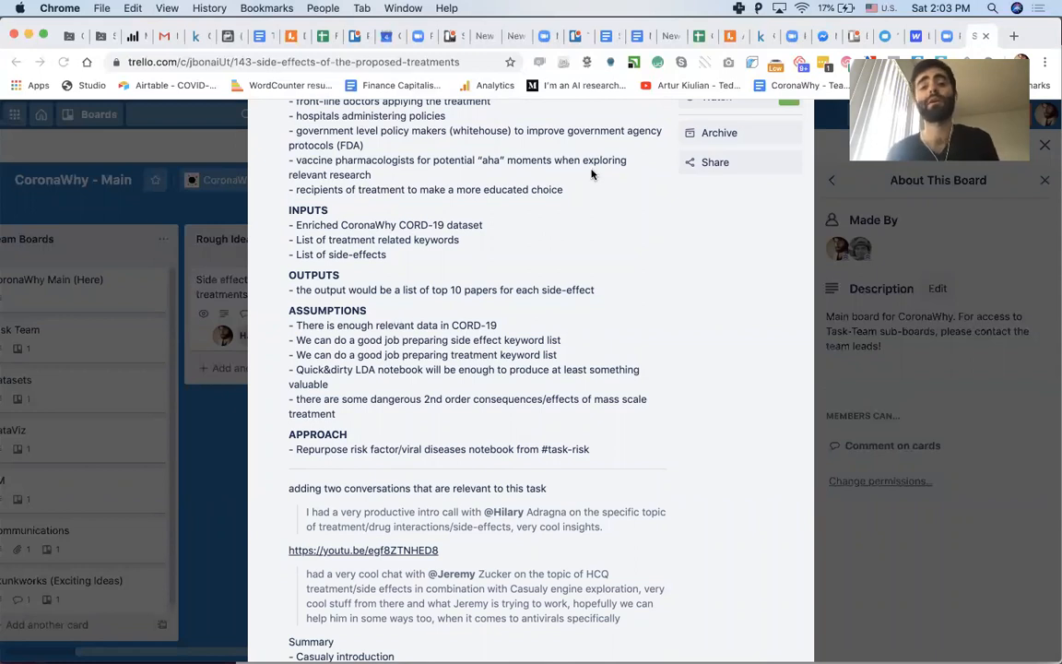